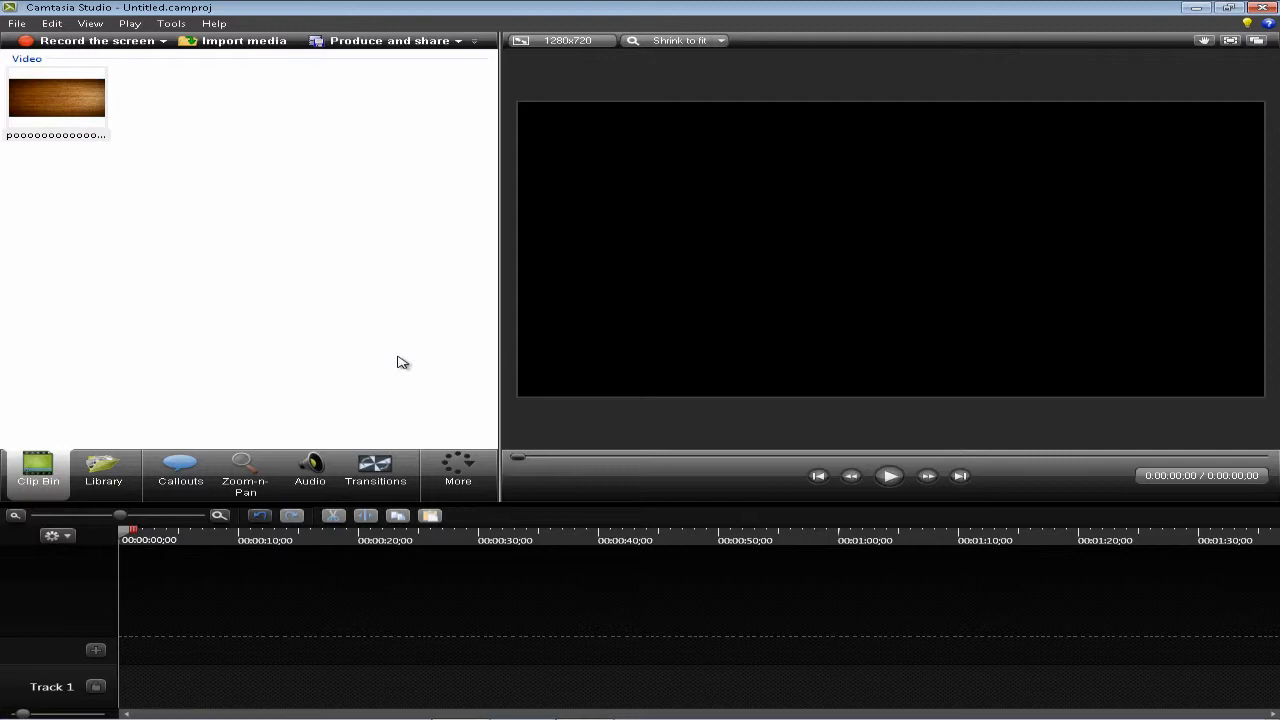
mouse_move(301, 320)
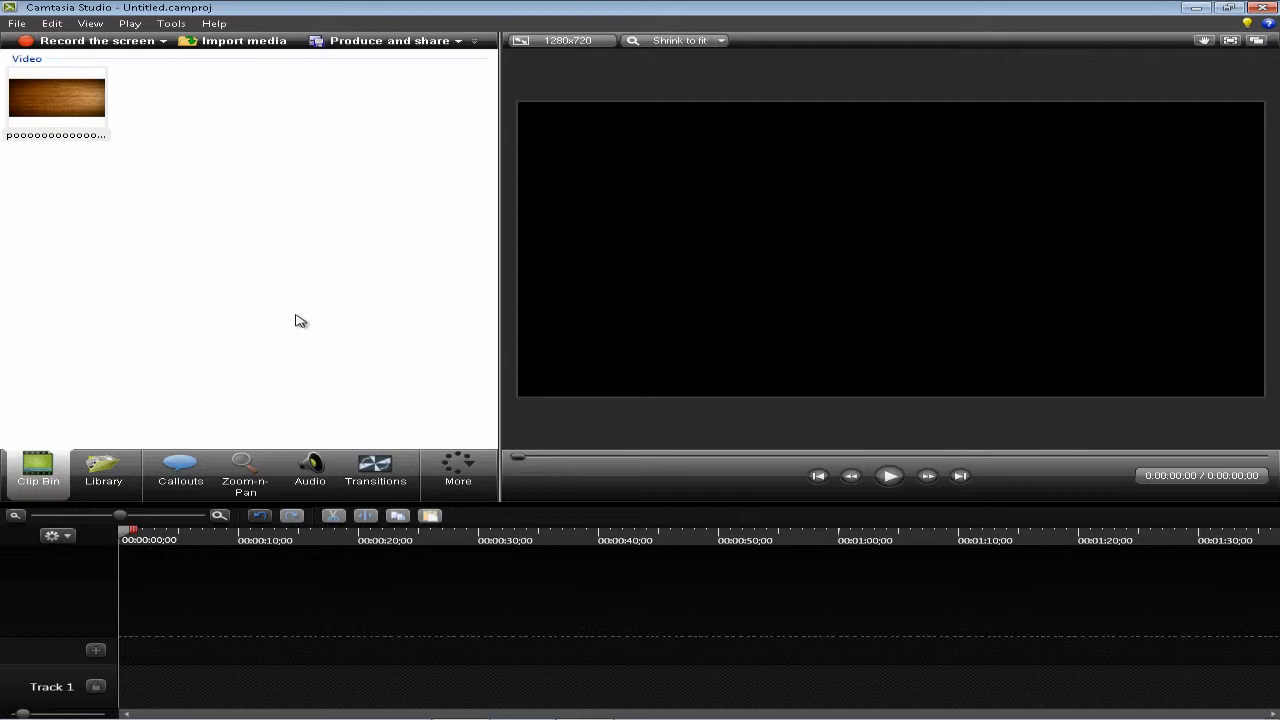
mouse_move(100, 430)
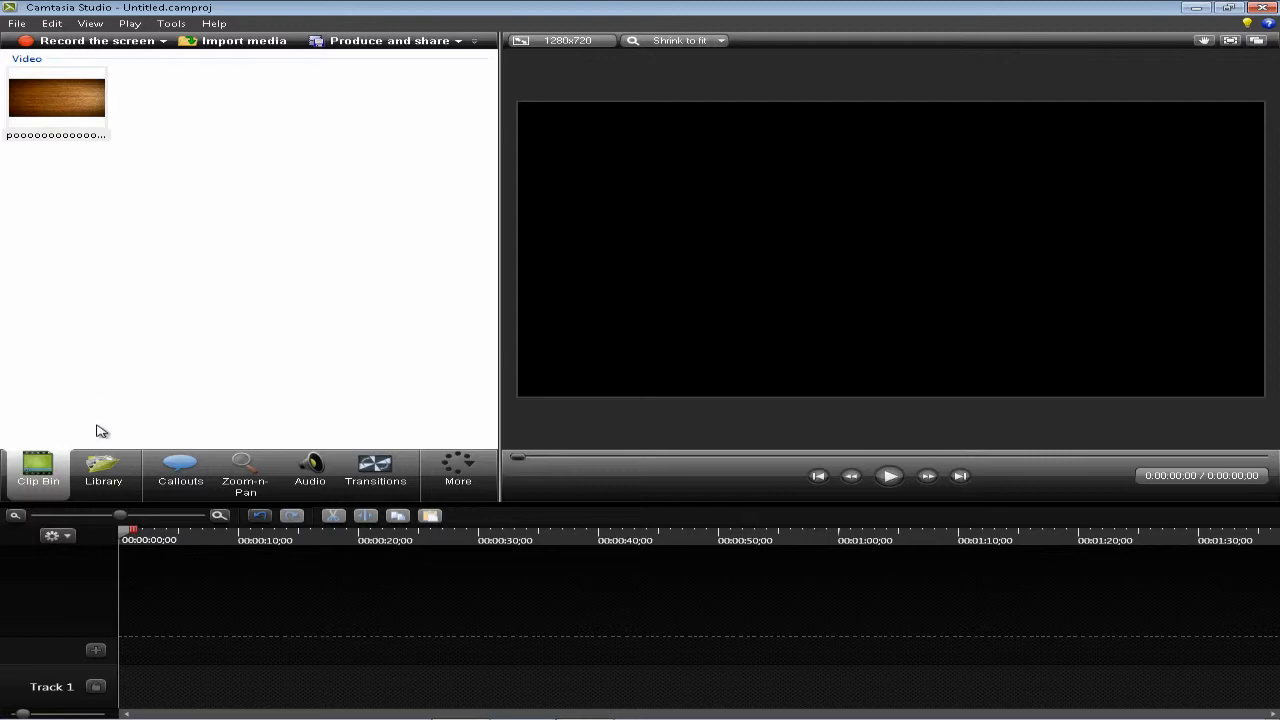
Step: Drag the wood-background .mov clip from the Clip Bin to the start of Track 1
left_click(57, 97)
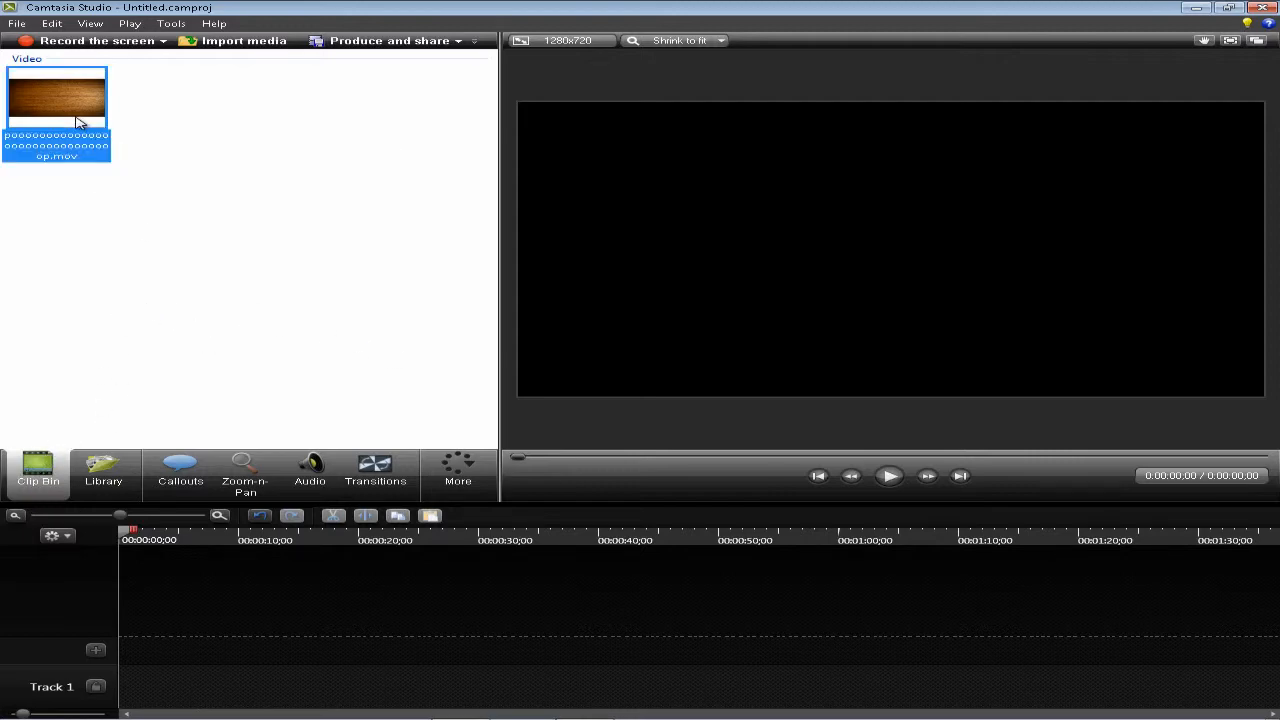
left_click_drag(57, 97, 165, 687)
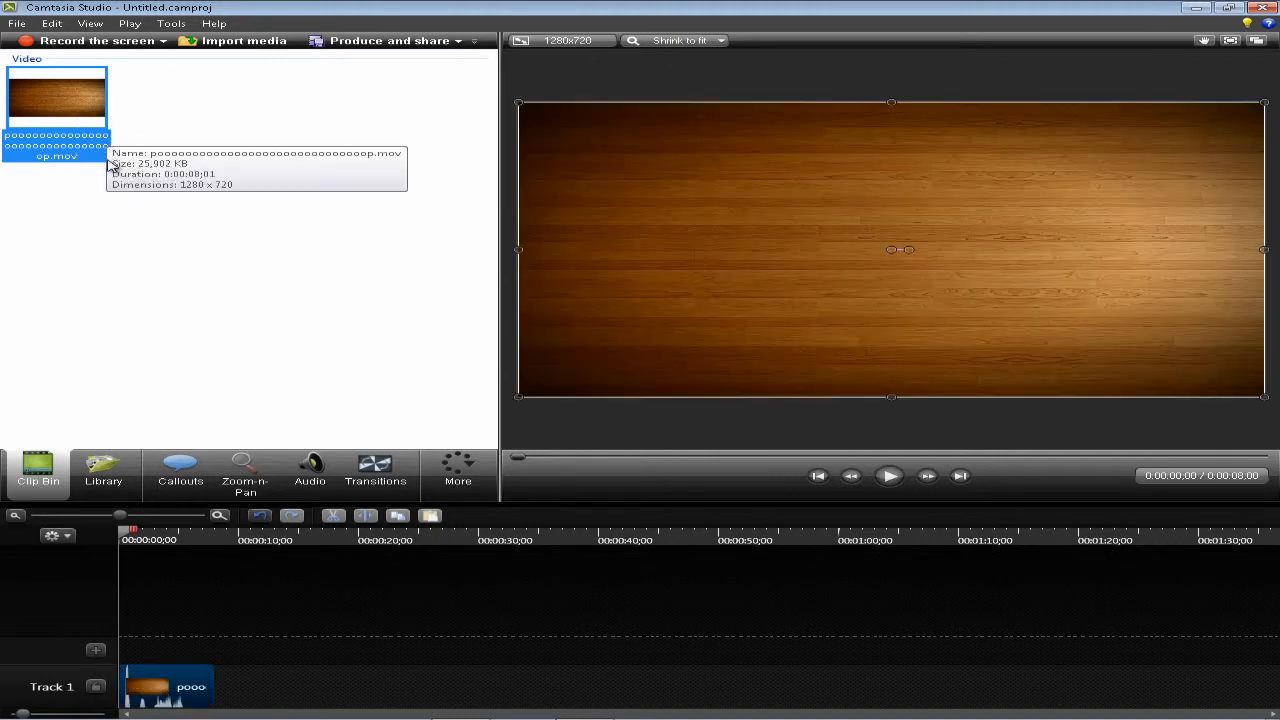
mouse_move(163, 360)
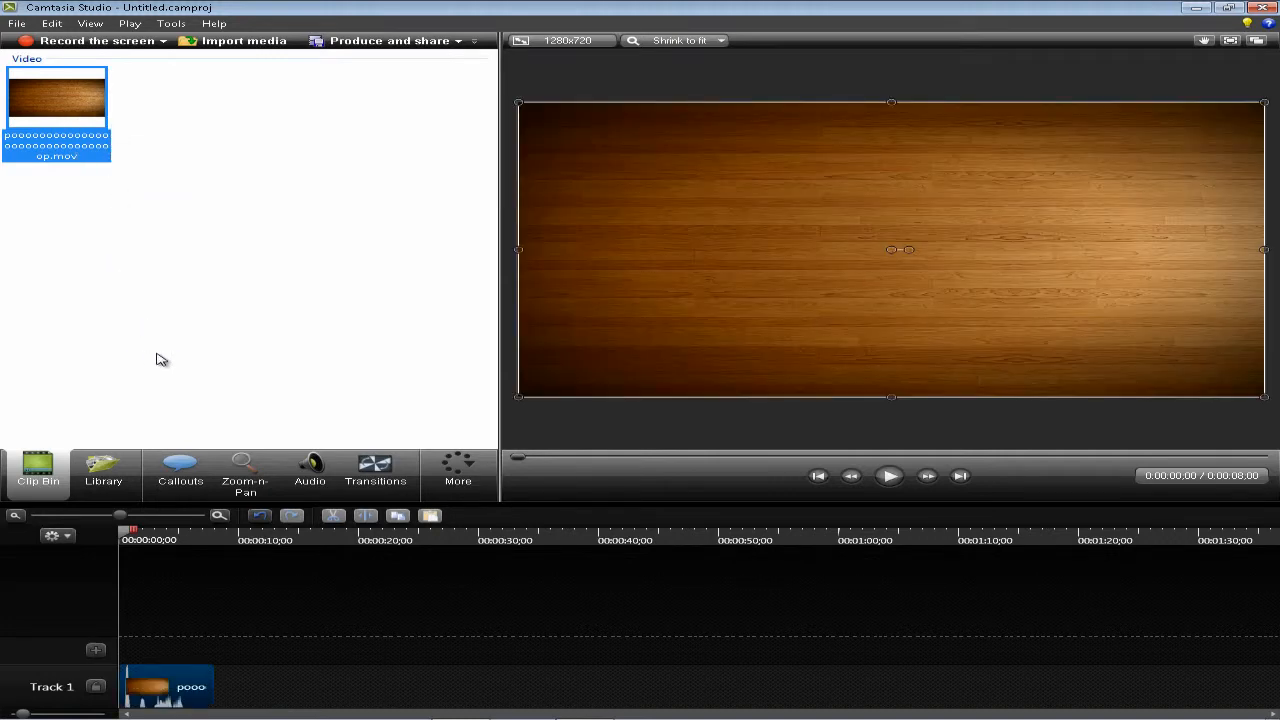
mouse_move(180, 687)
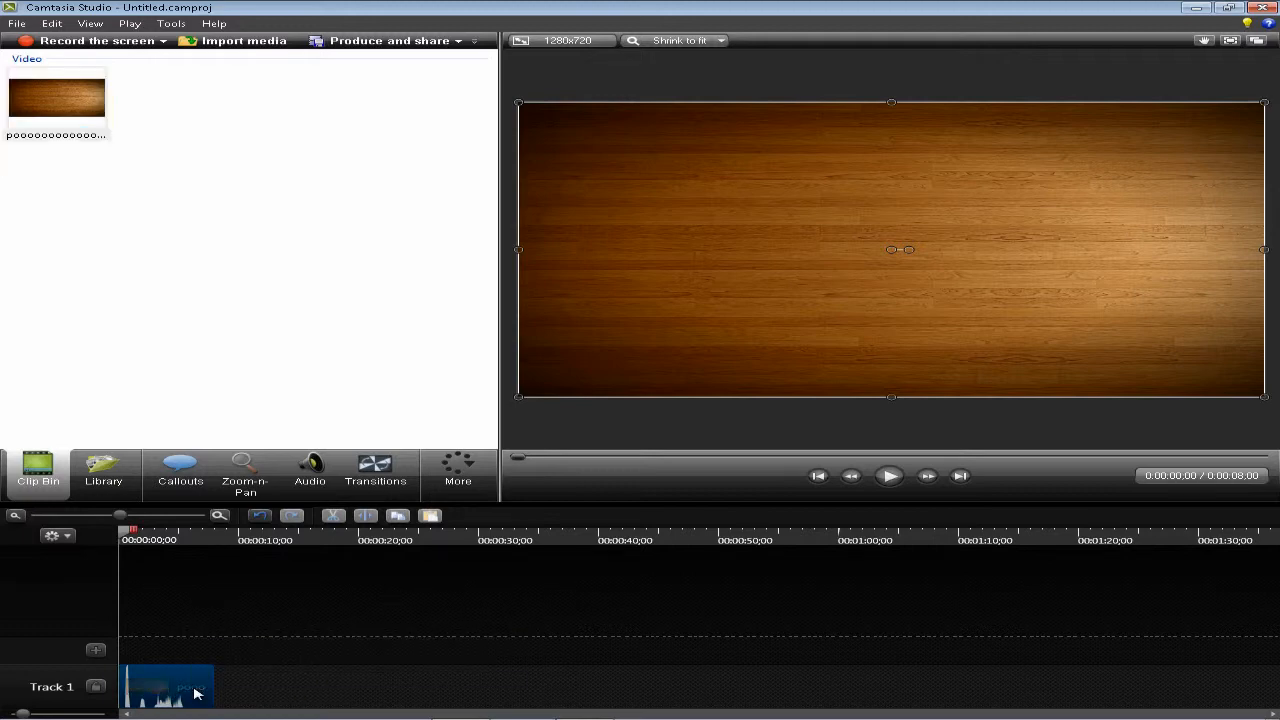
Step: Open Edit audio for the Track 1 wood clip, showing its 100% volume line
right_click(195, 690)
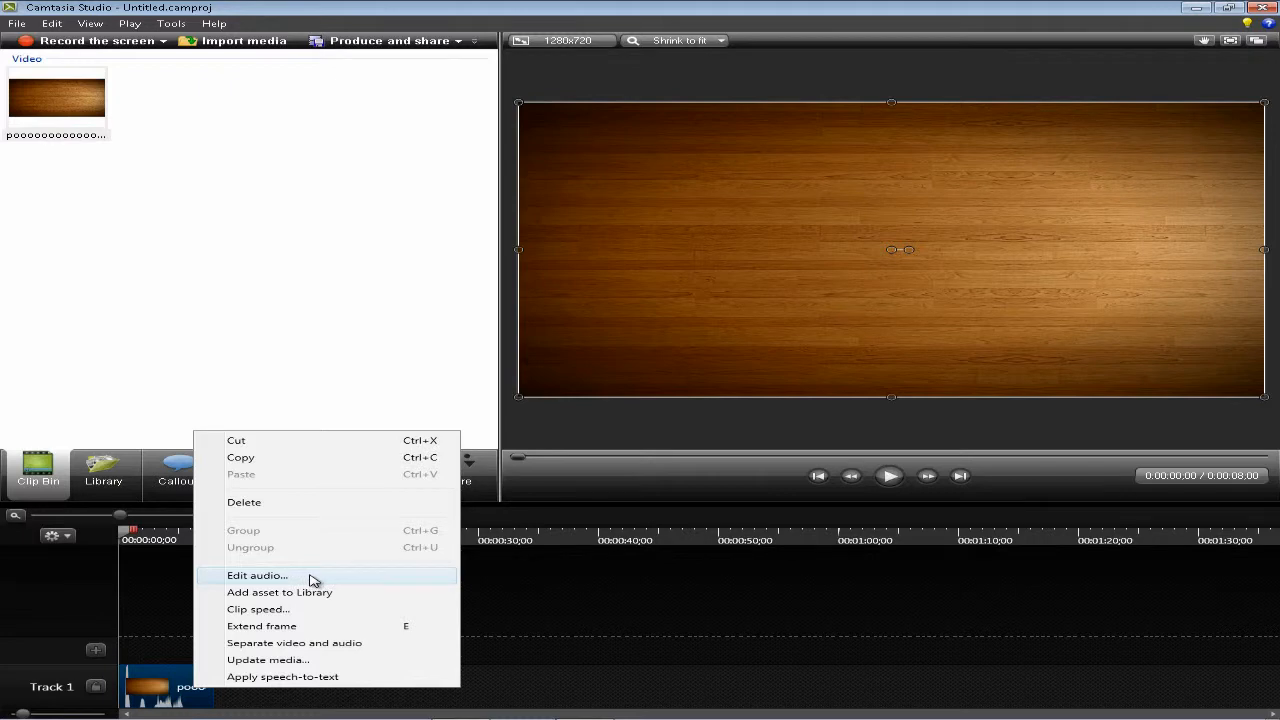
left_click(257, 575)
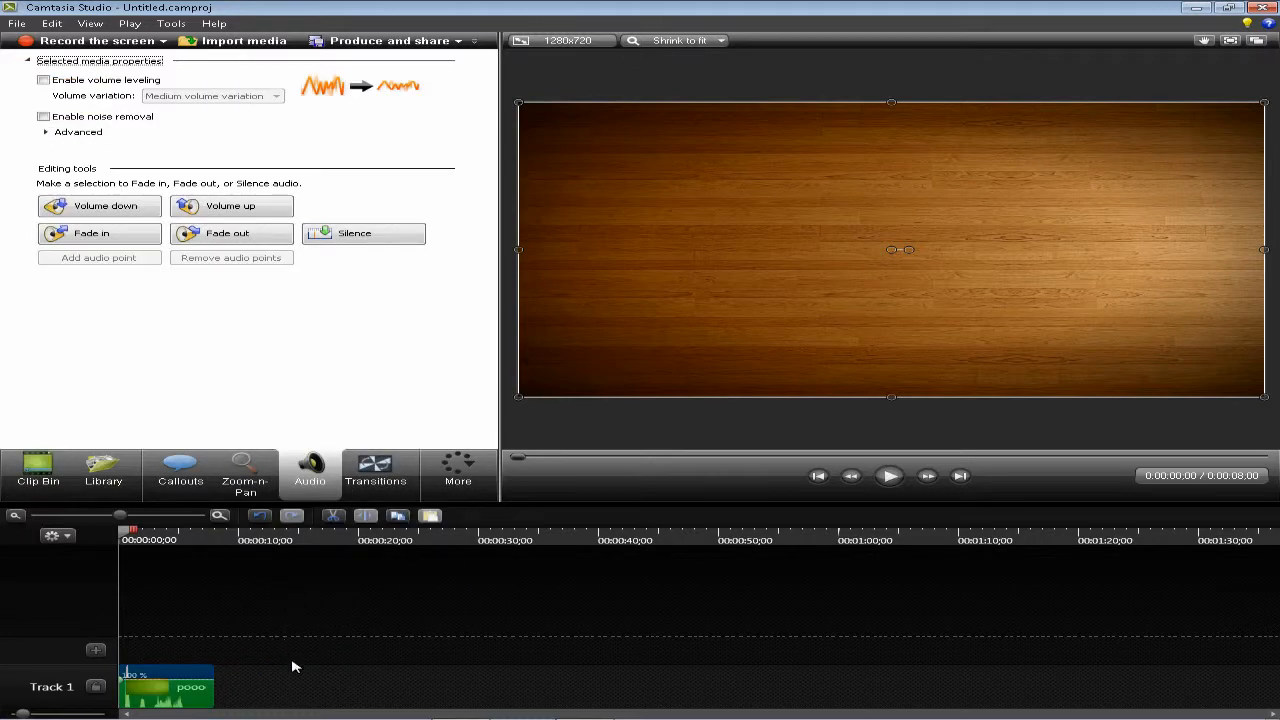
mouse_move(218, 700)
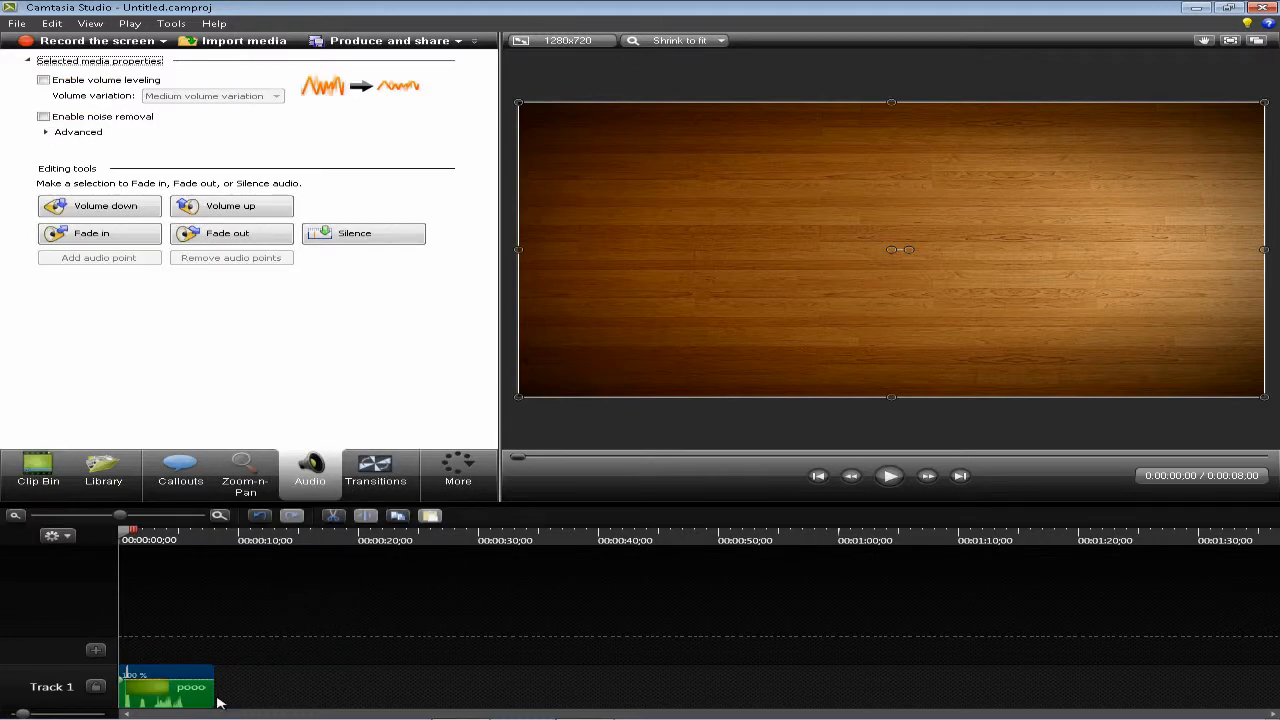
mouse_move(231, 694)
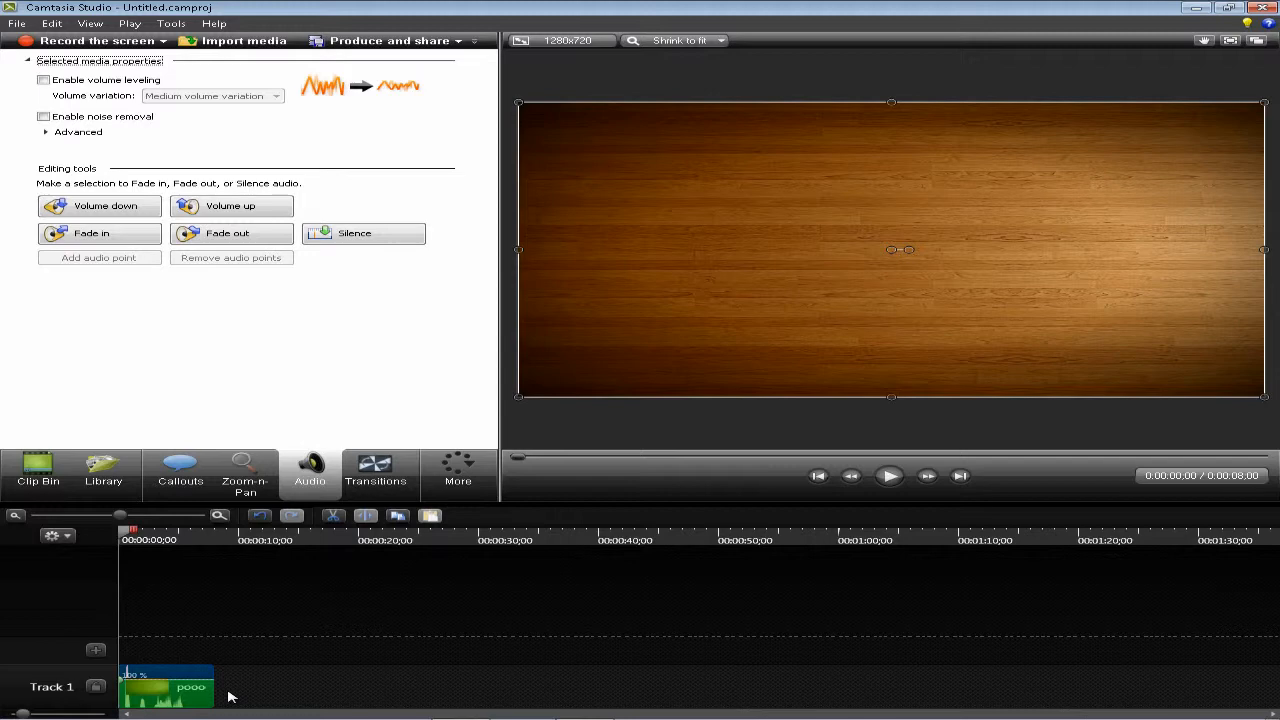
mouse_move(218, 695)
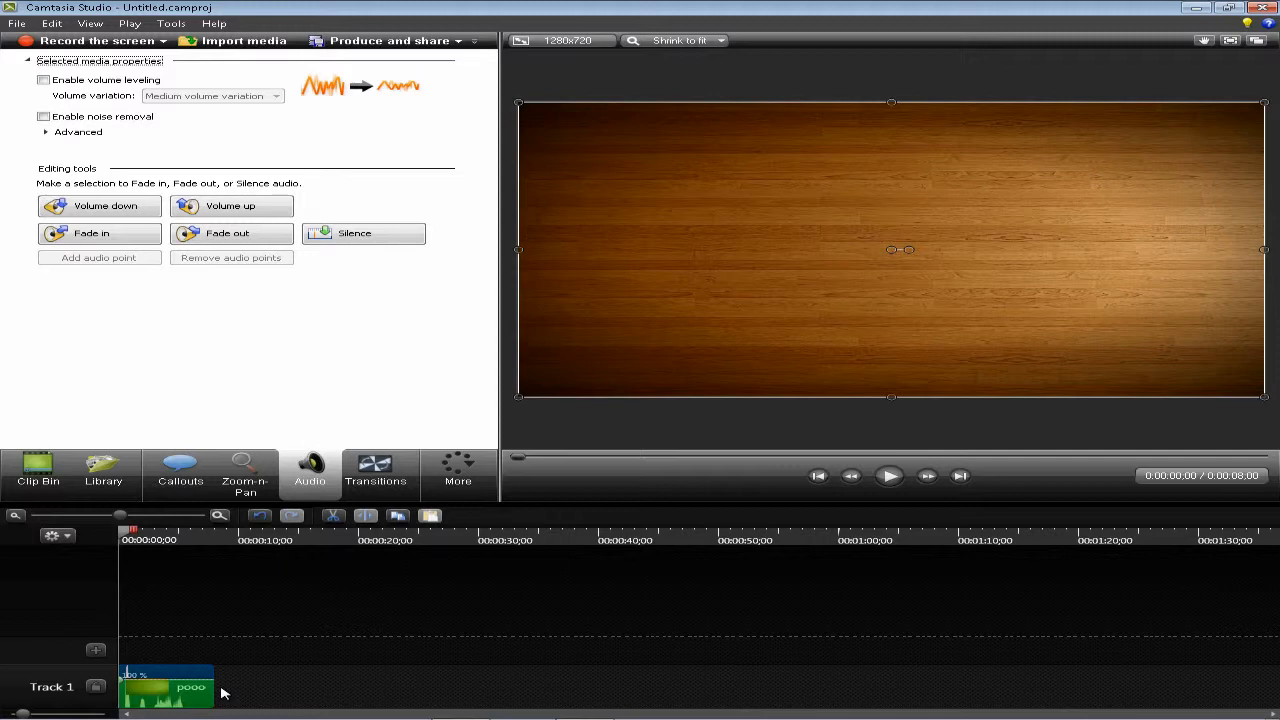
mouse_move(210, 695)
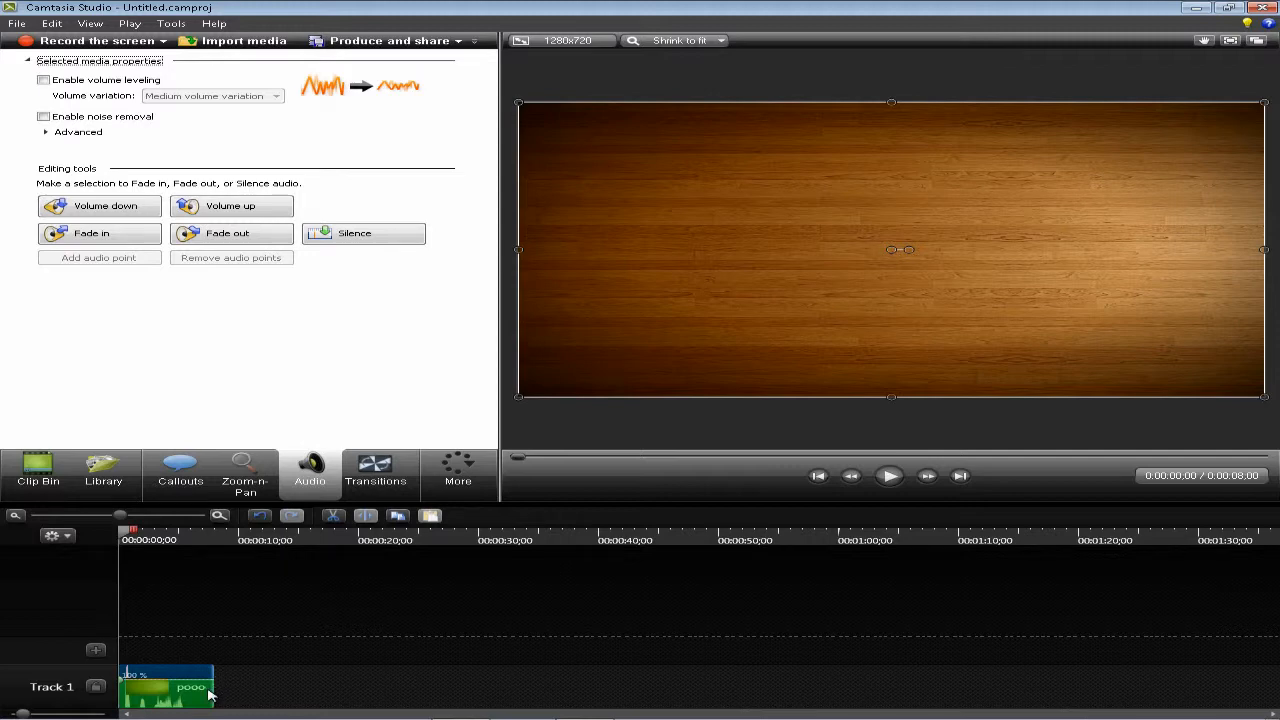
mouse_move(180, 690)
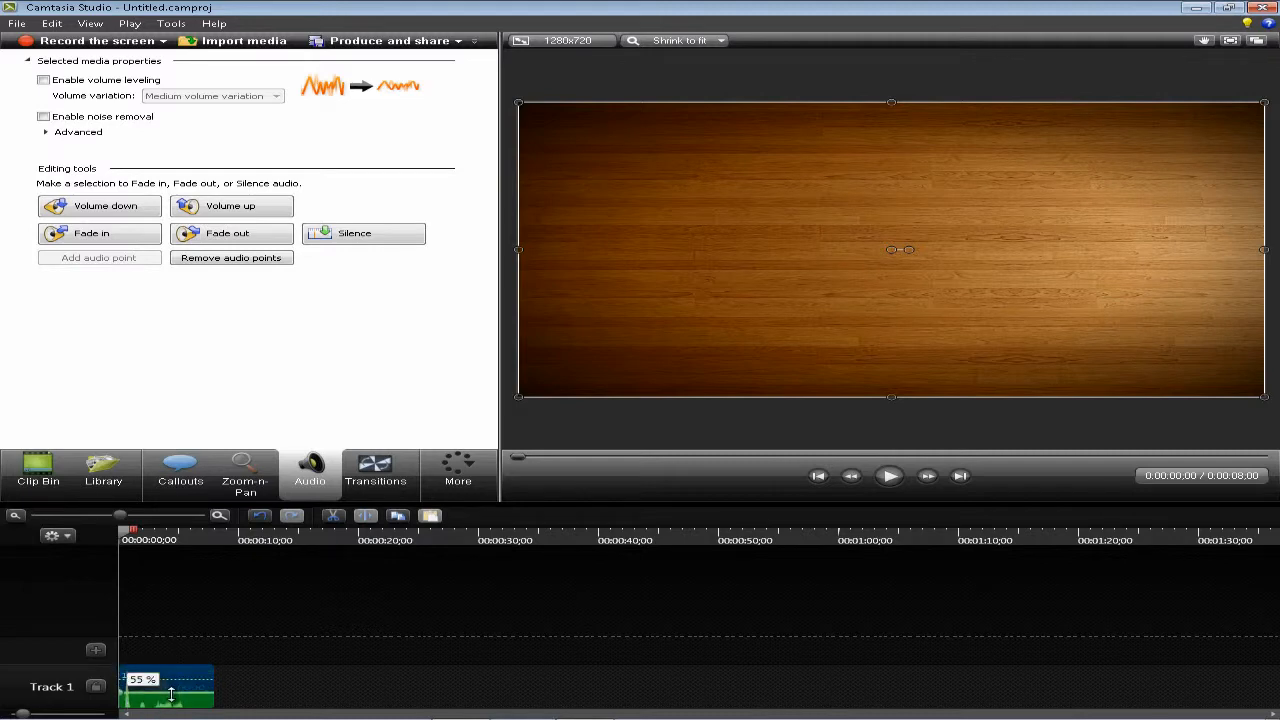
Step: Drag the wood clip's green volume line down to about 5%
left_click_drag(170, 693, 170, 705)
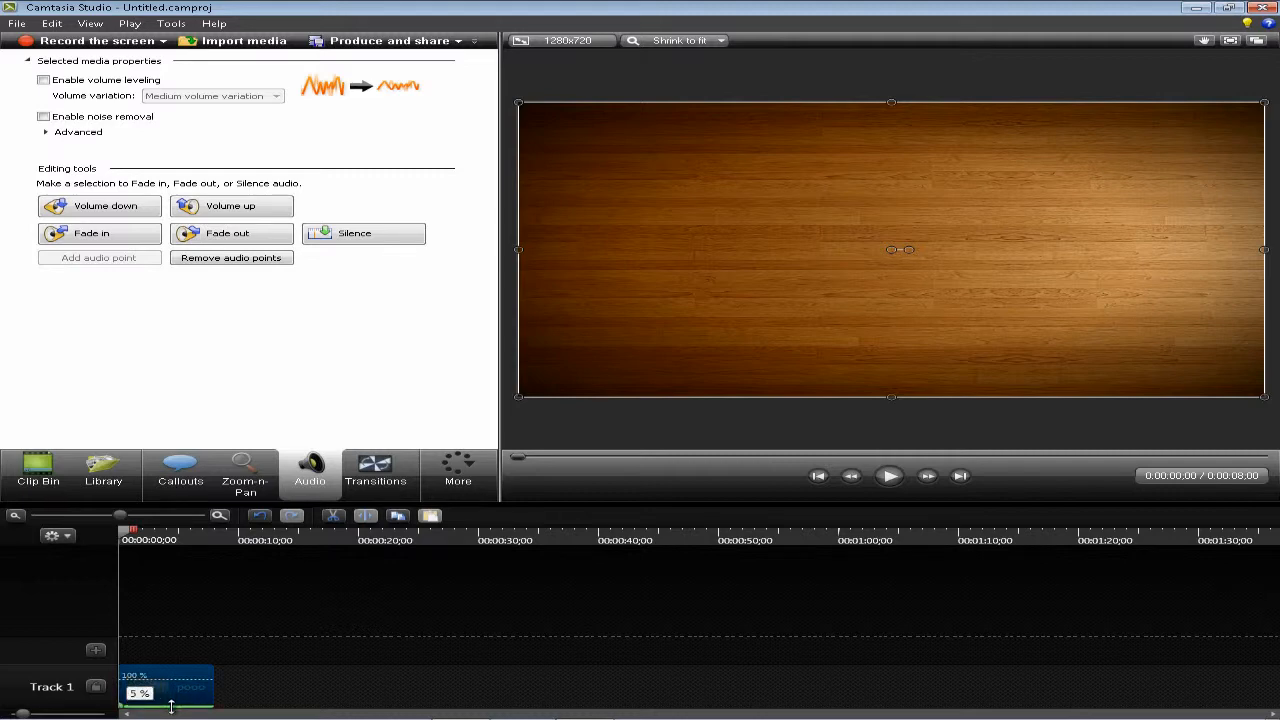